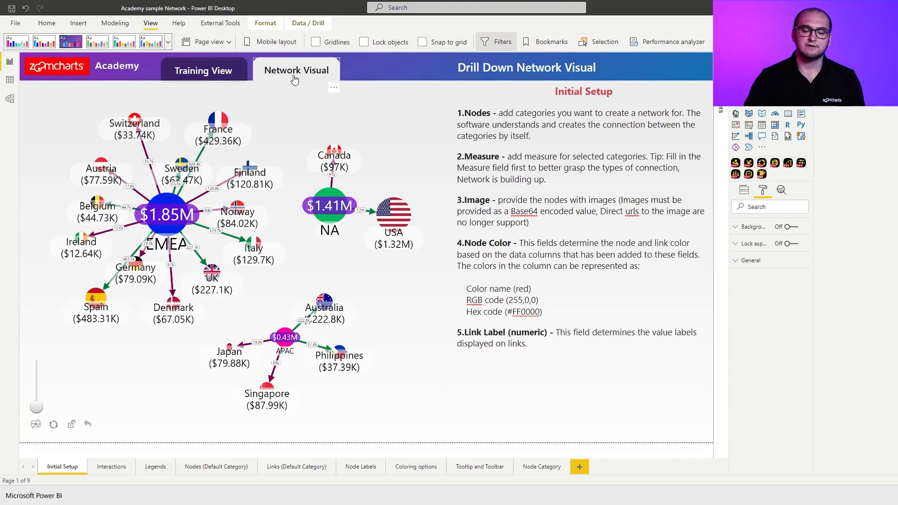
# - Show the Training View bookmark with the empty Drill Down Network PRO visual
pyautogui.click(203, 70)
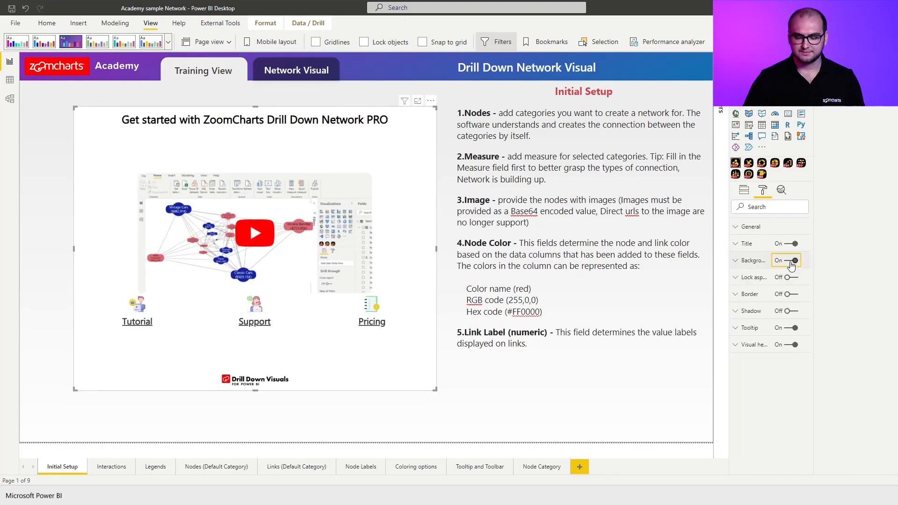
# - Show the visual's empty Nodes, Measure and Image field wells in Build visual
pyautogui.click(743, 190)
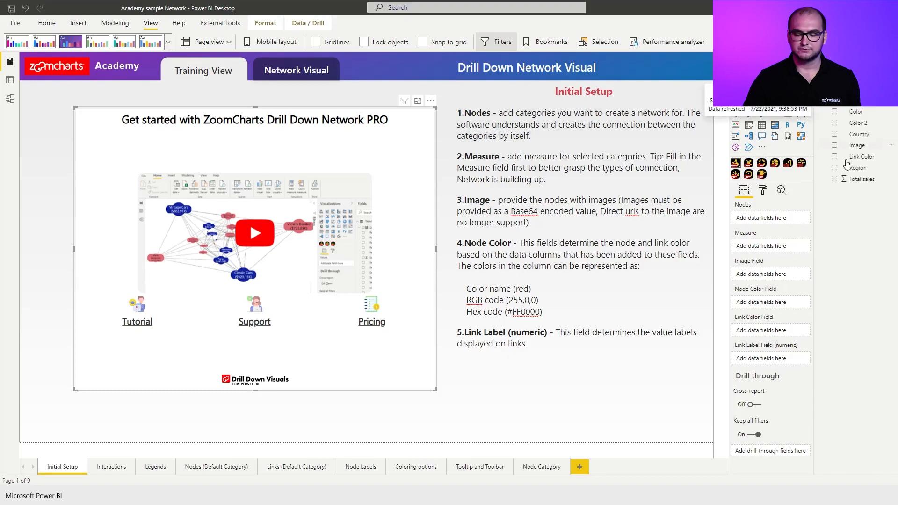
# - Assign the Region field as the first category in the Nodes well
pyautogui.click(835, 167)
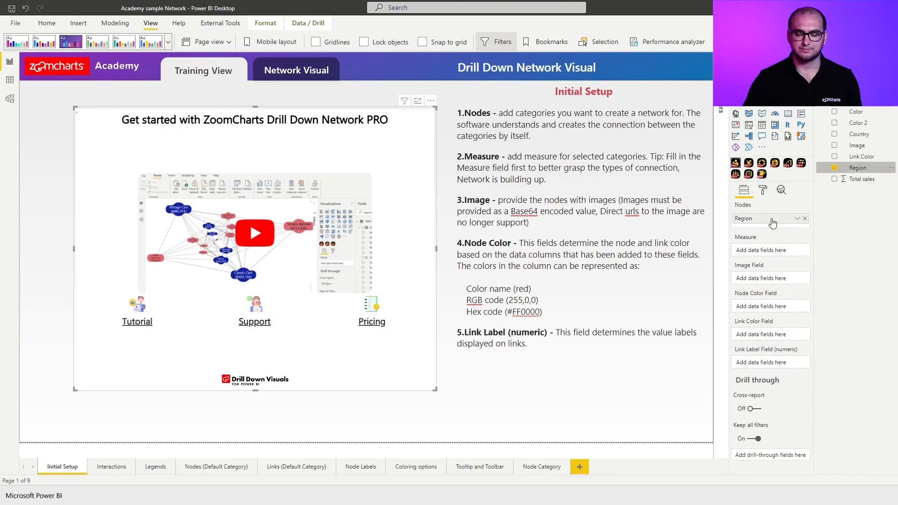
pyautogui.click(860, 134)
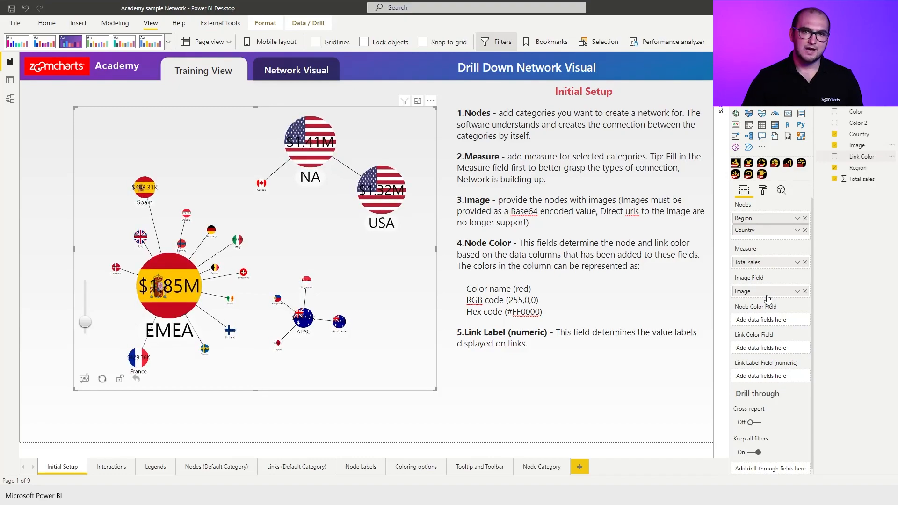
pyautogui.moveTo(769, 298)
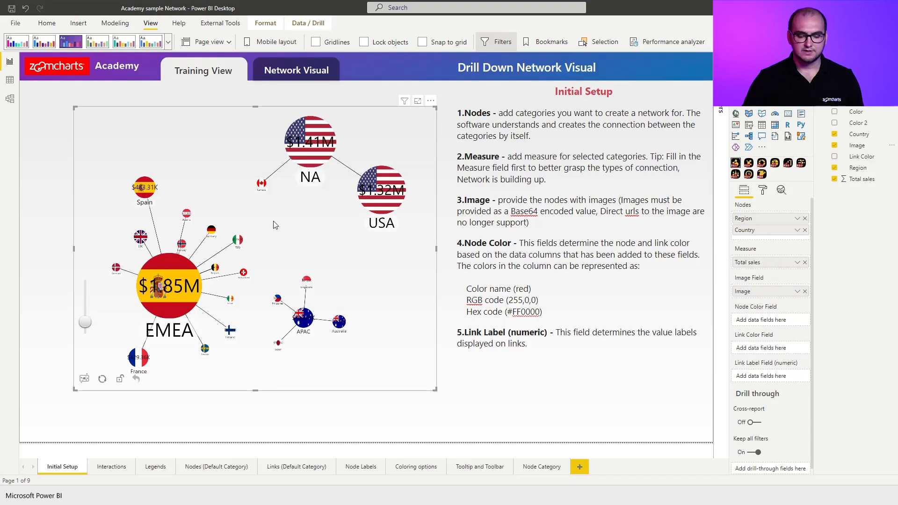
pyautogui.moveTo(352, 362)
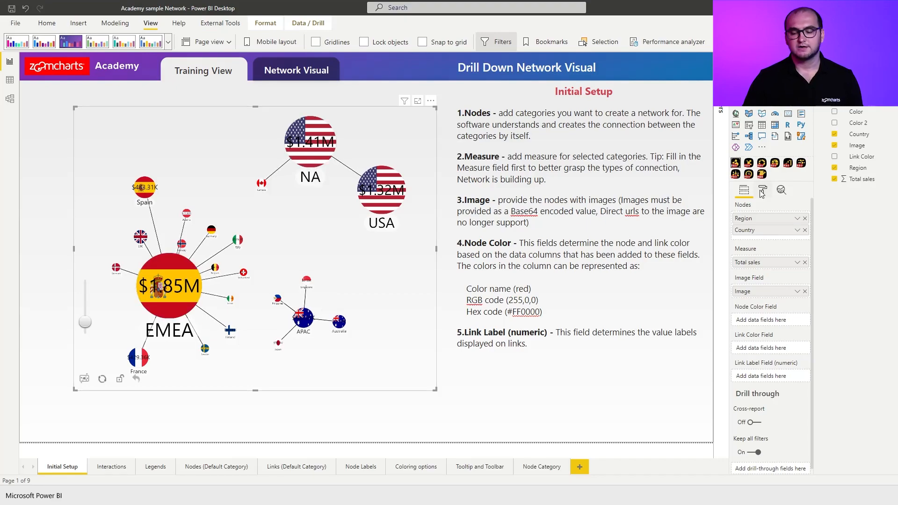
# - Switch to the network visual's Format visual options after assigning Country, Total sales and Image
pyautogui.click(761, 190)
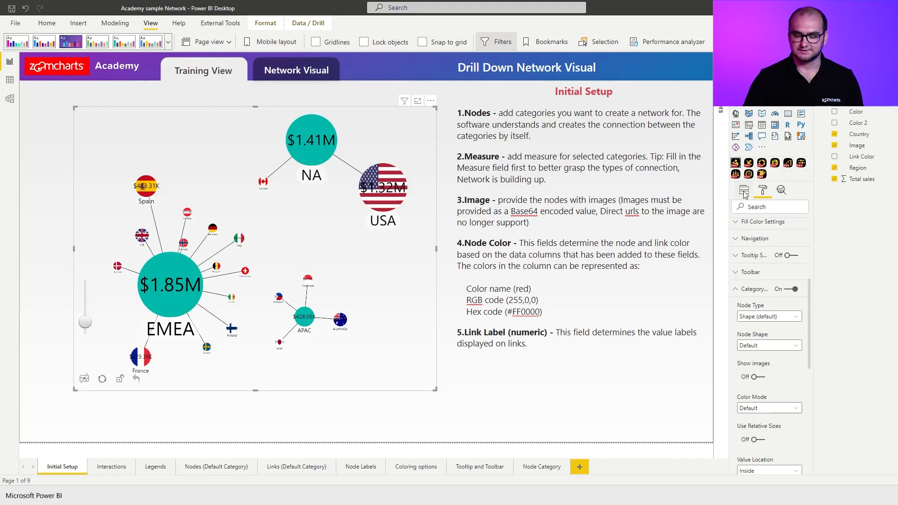
# - Return to Build visual with region flags off and country flags kept
pyautogui.click(744, 190)
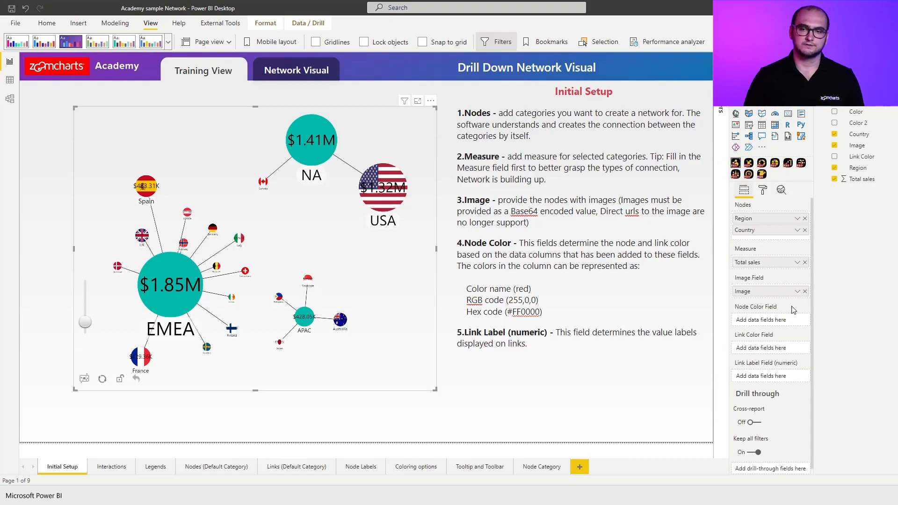